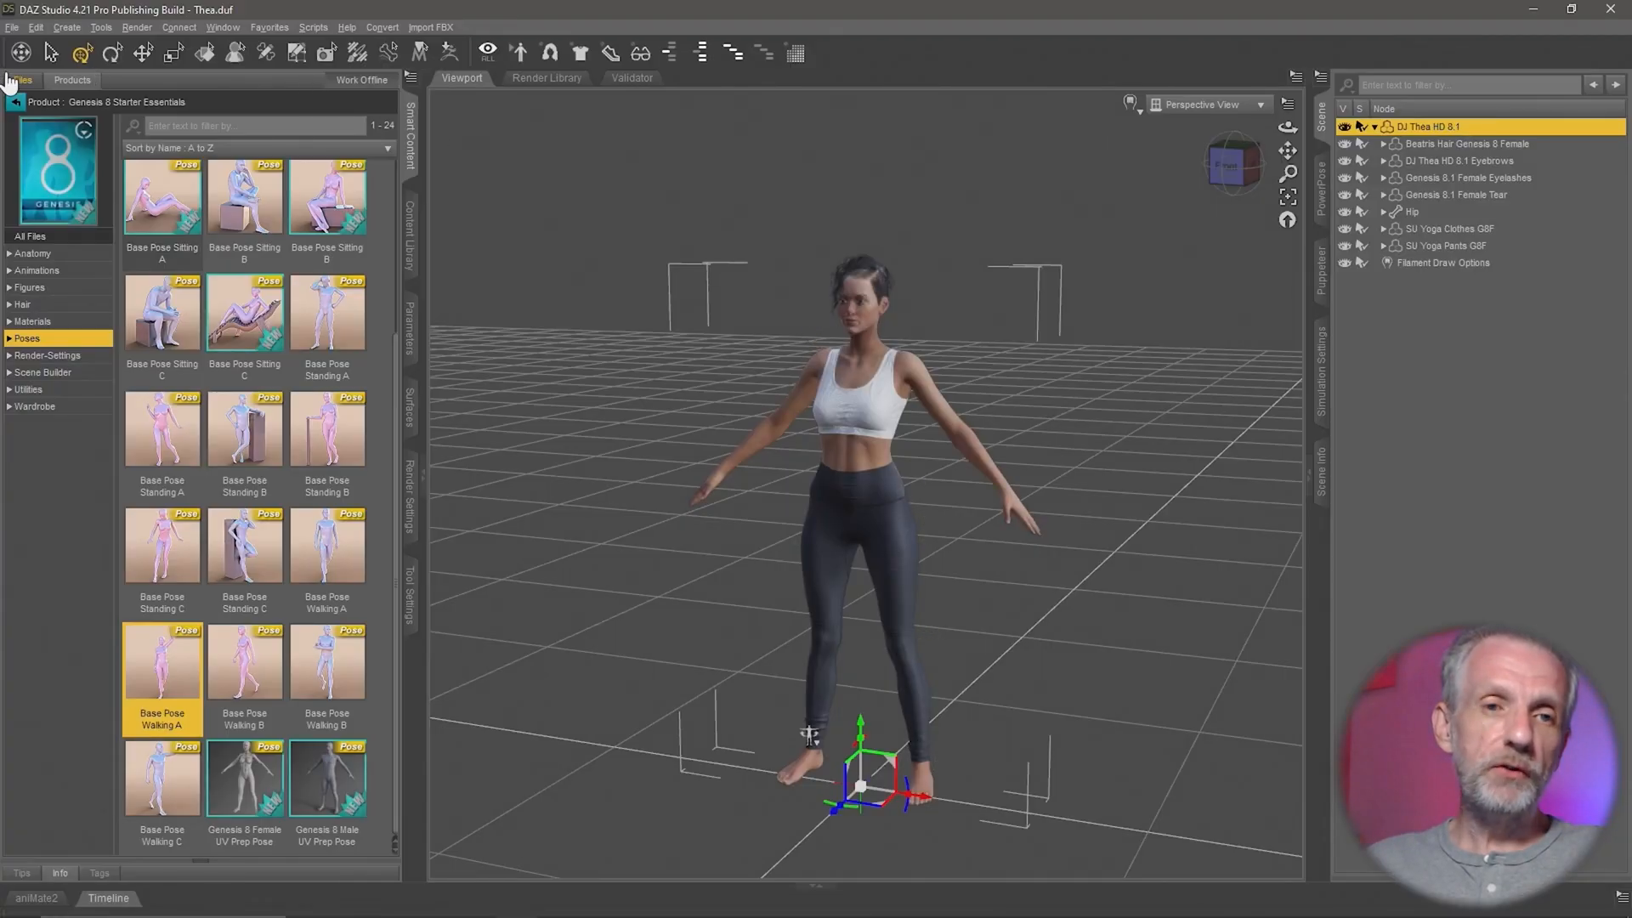
Step: Open the Daz to Unreal export dialog for the Thea figure from the File menu
{"action": "left_click", "coordinate": [11, 27]}
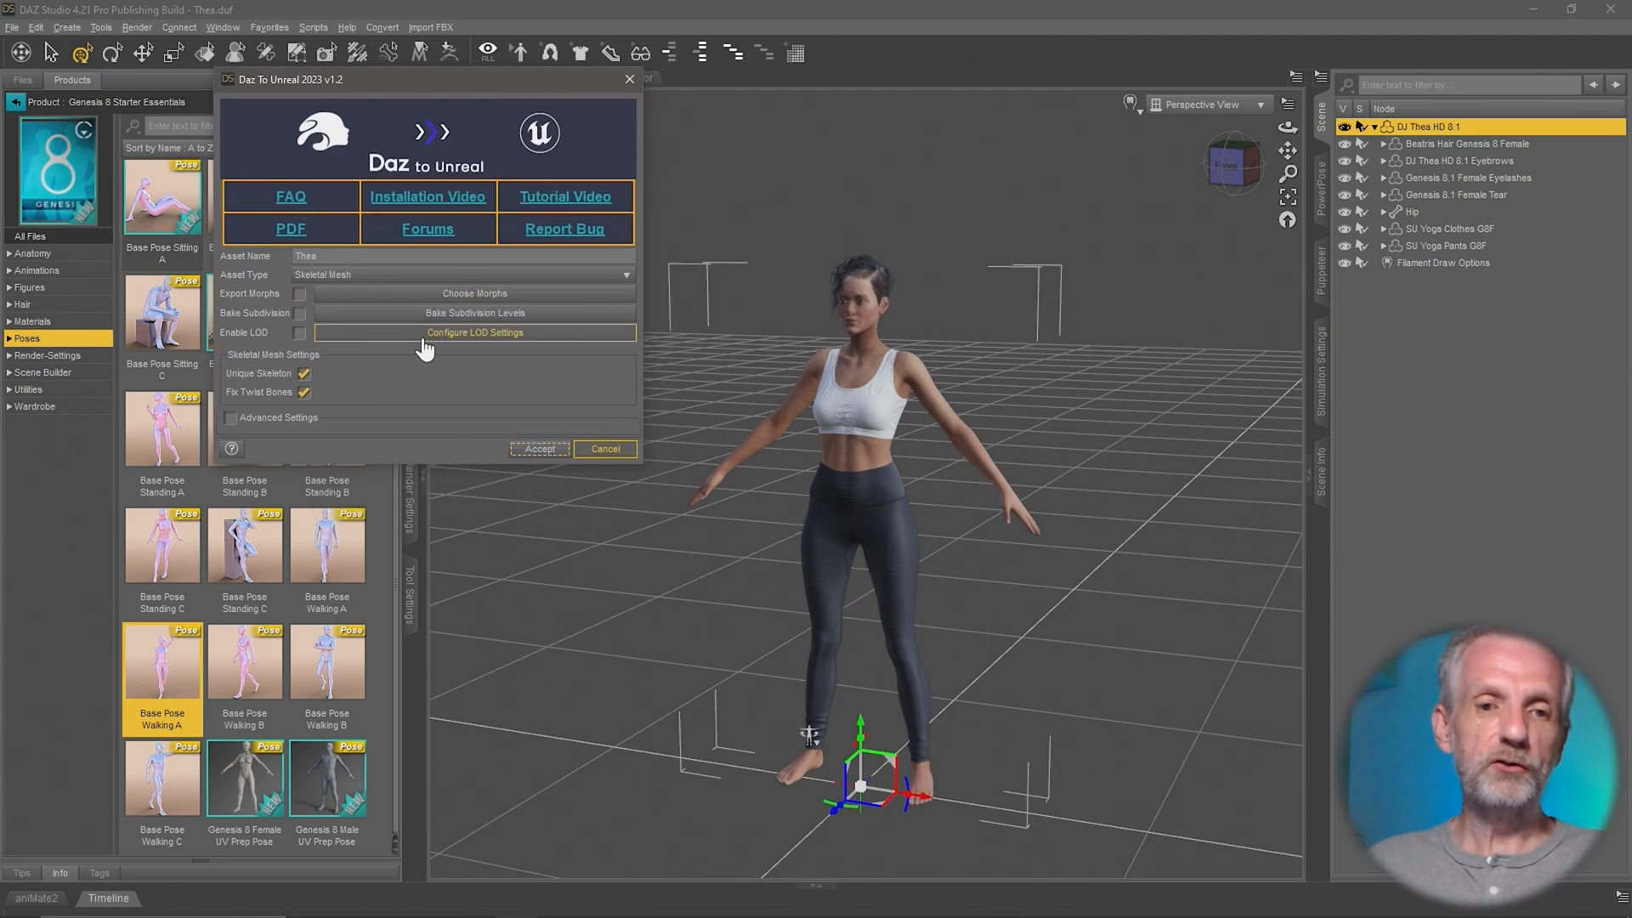
{"action": "mouse_move", "coordinate": [376, 423]}
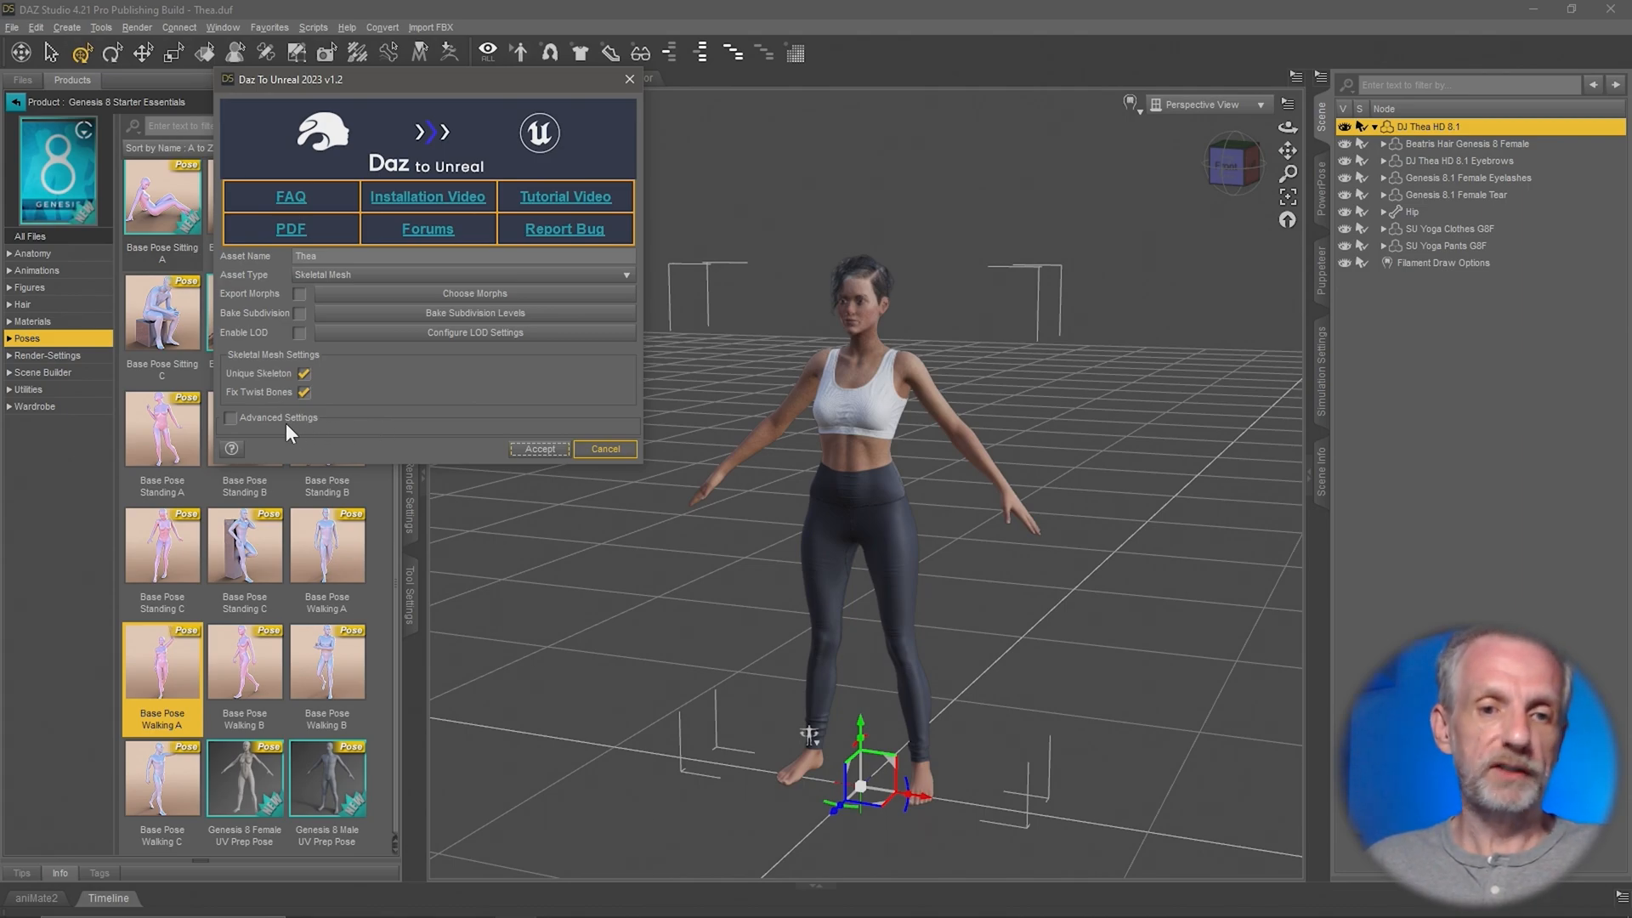
Step: Expand Advanced Settings and select the L:\DazToUnreal intermediate folder path
{"action": "left_click", "coordinate": [230, 417]}
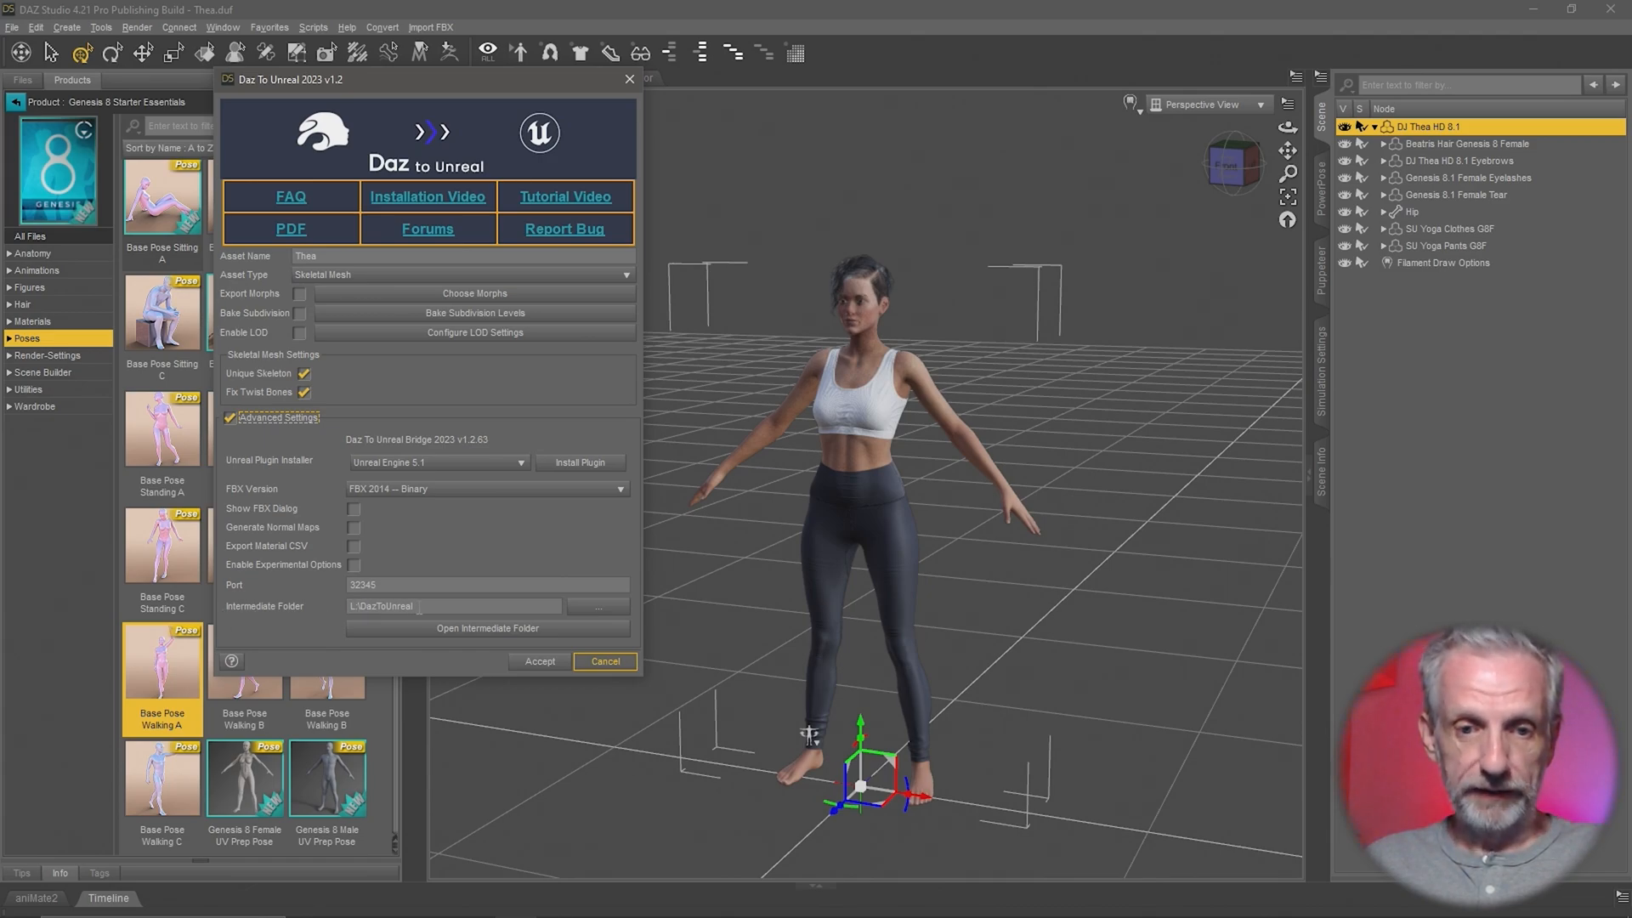
{"action": "left_click", "coordinate": [453, 606]}
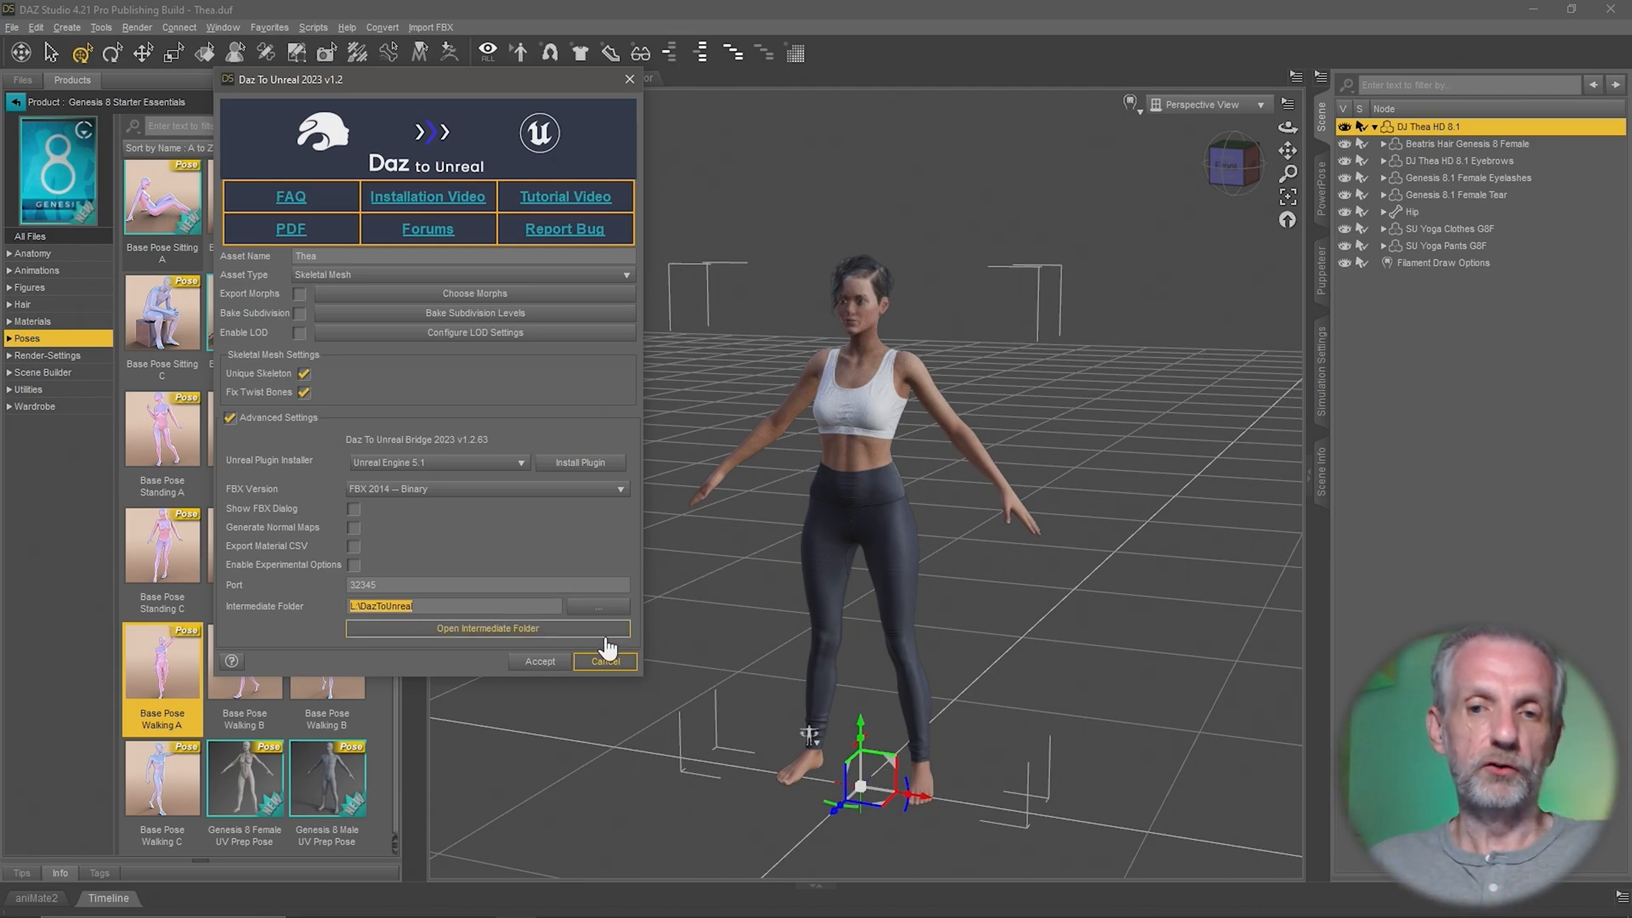
{"action": "mouse_move", "coordinate": [607, 661]}
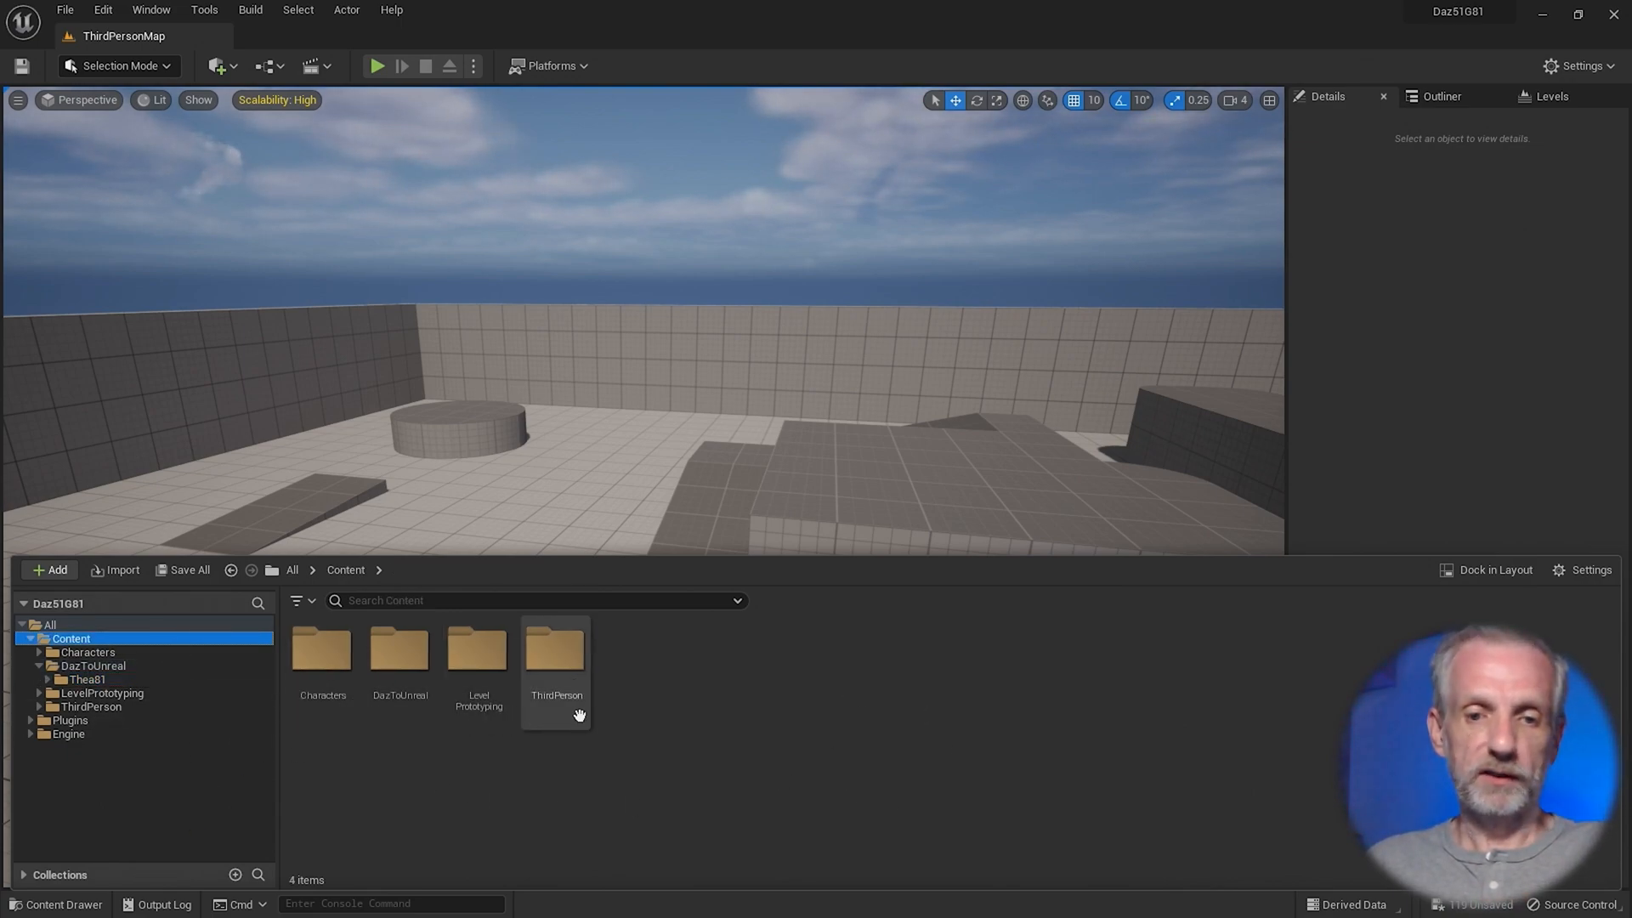
Step: Open Unreal's Import file browser at the Thea81 export folder
{"action": "left_click", "coordinate": [49, 569]}
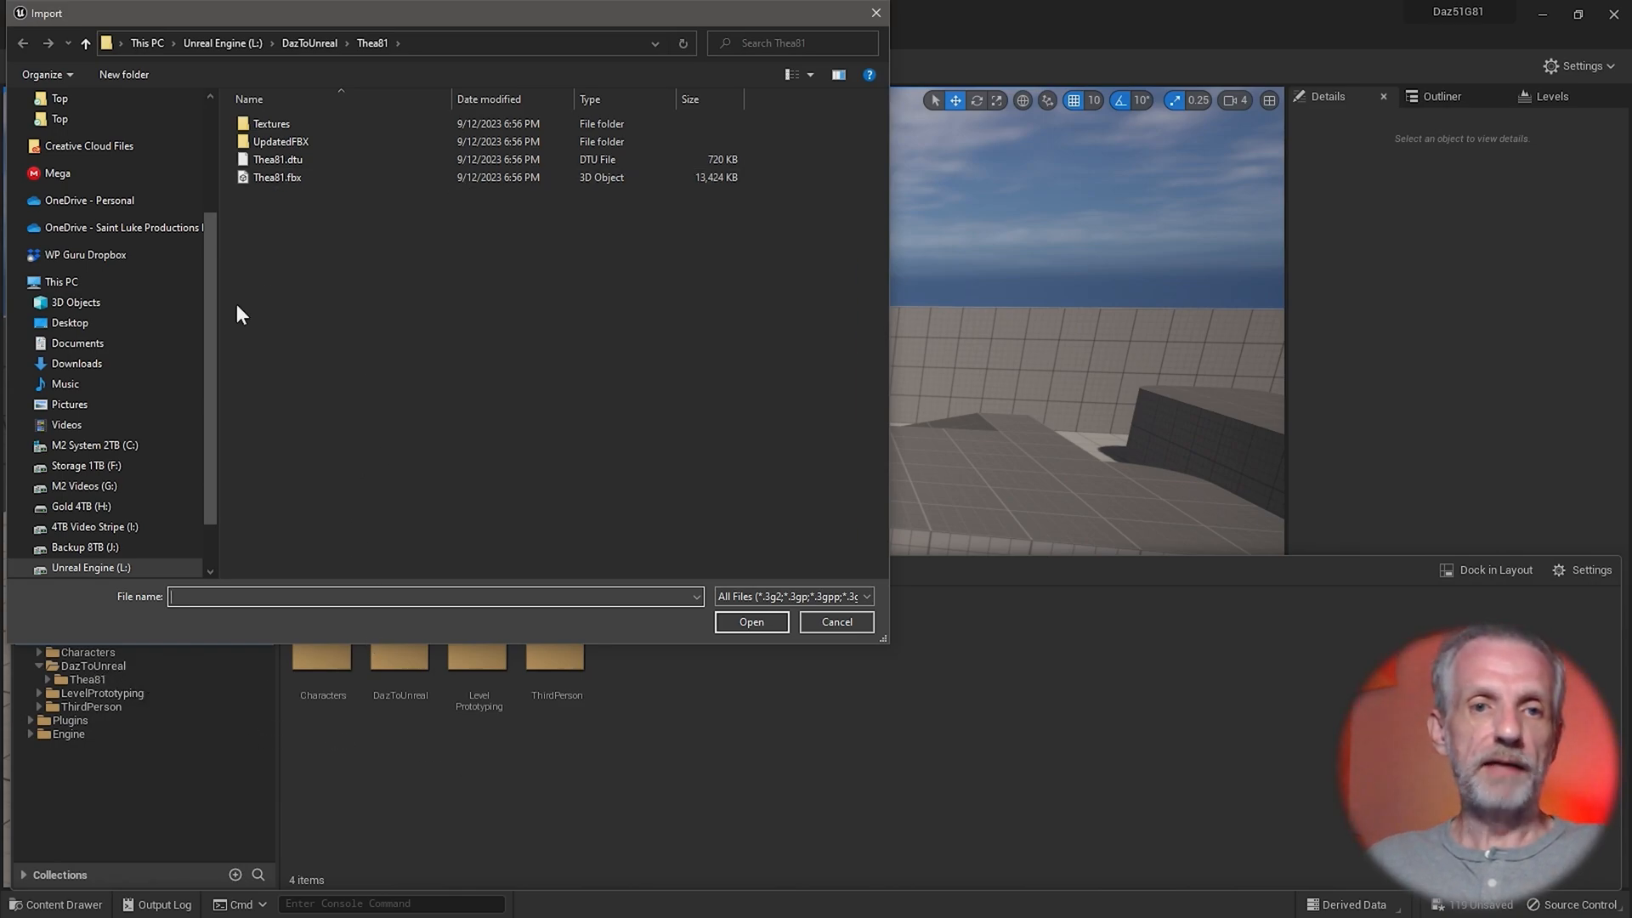
{"action": "scroll", "scroll_direction": "down", "scroll_amount": 3}
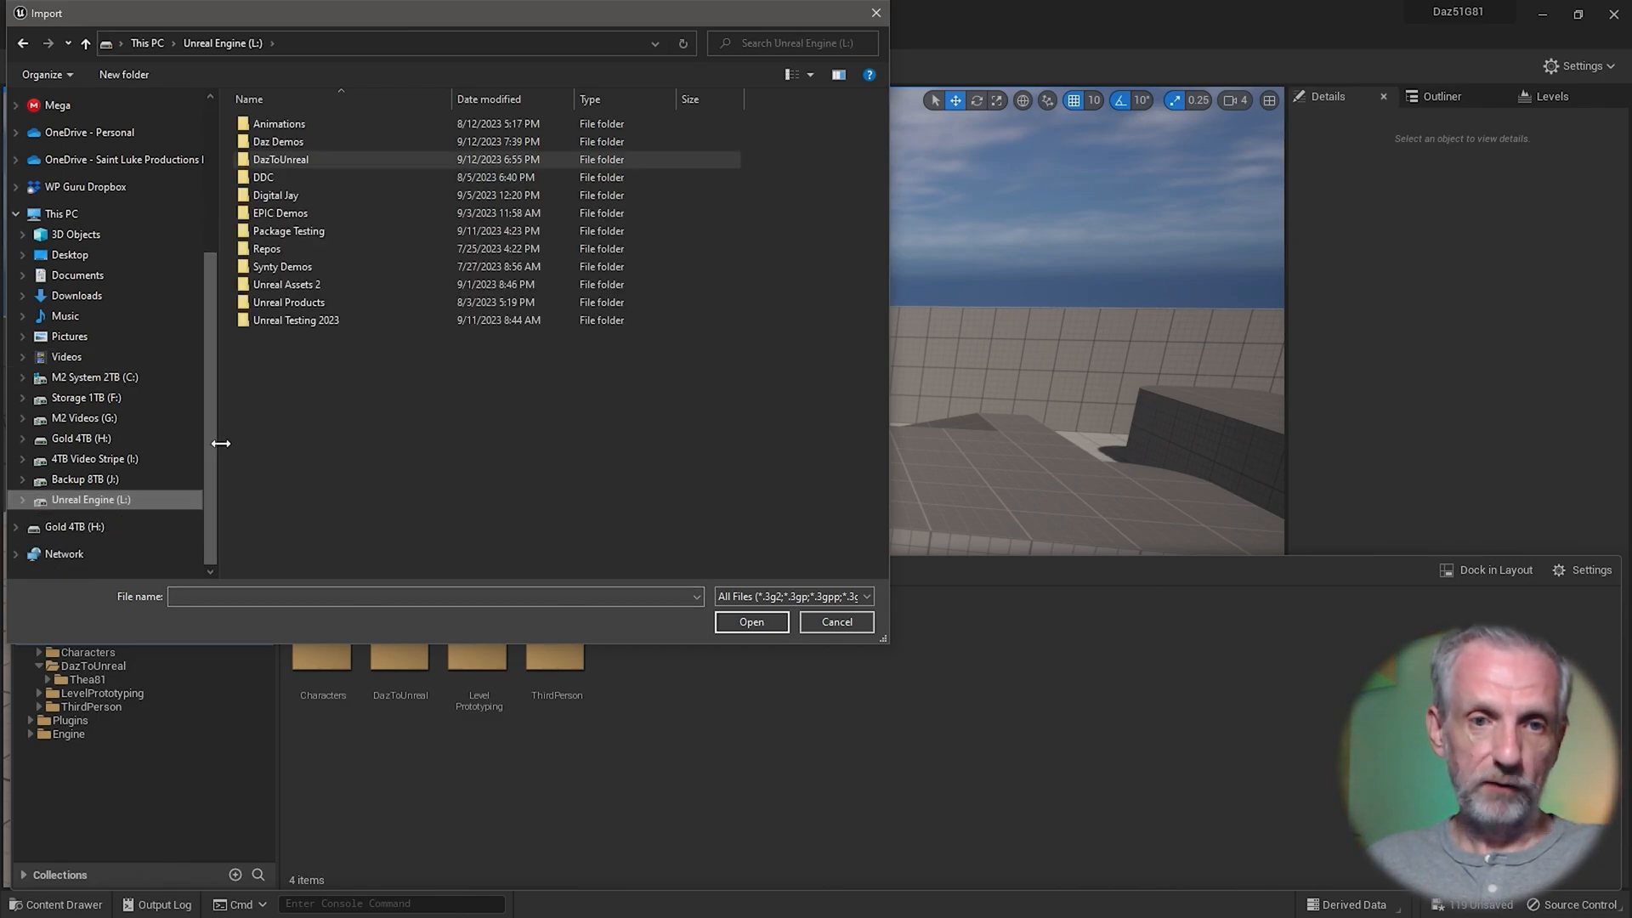
{"action": "double_click", "coordinate": [280, 159]}
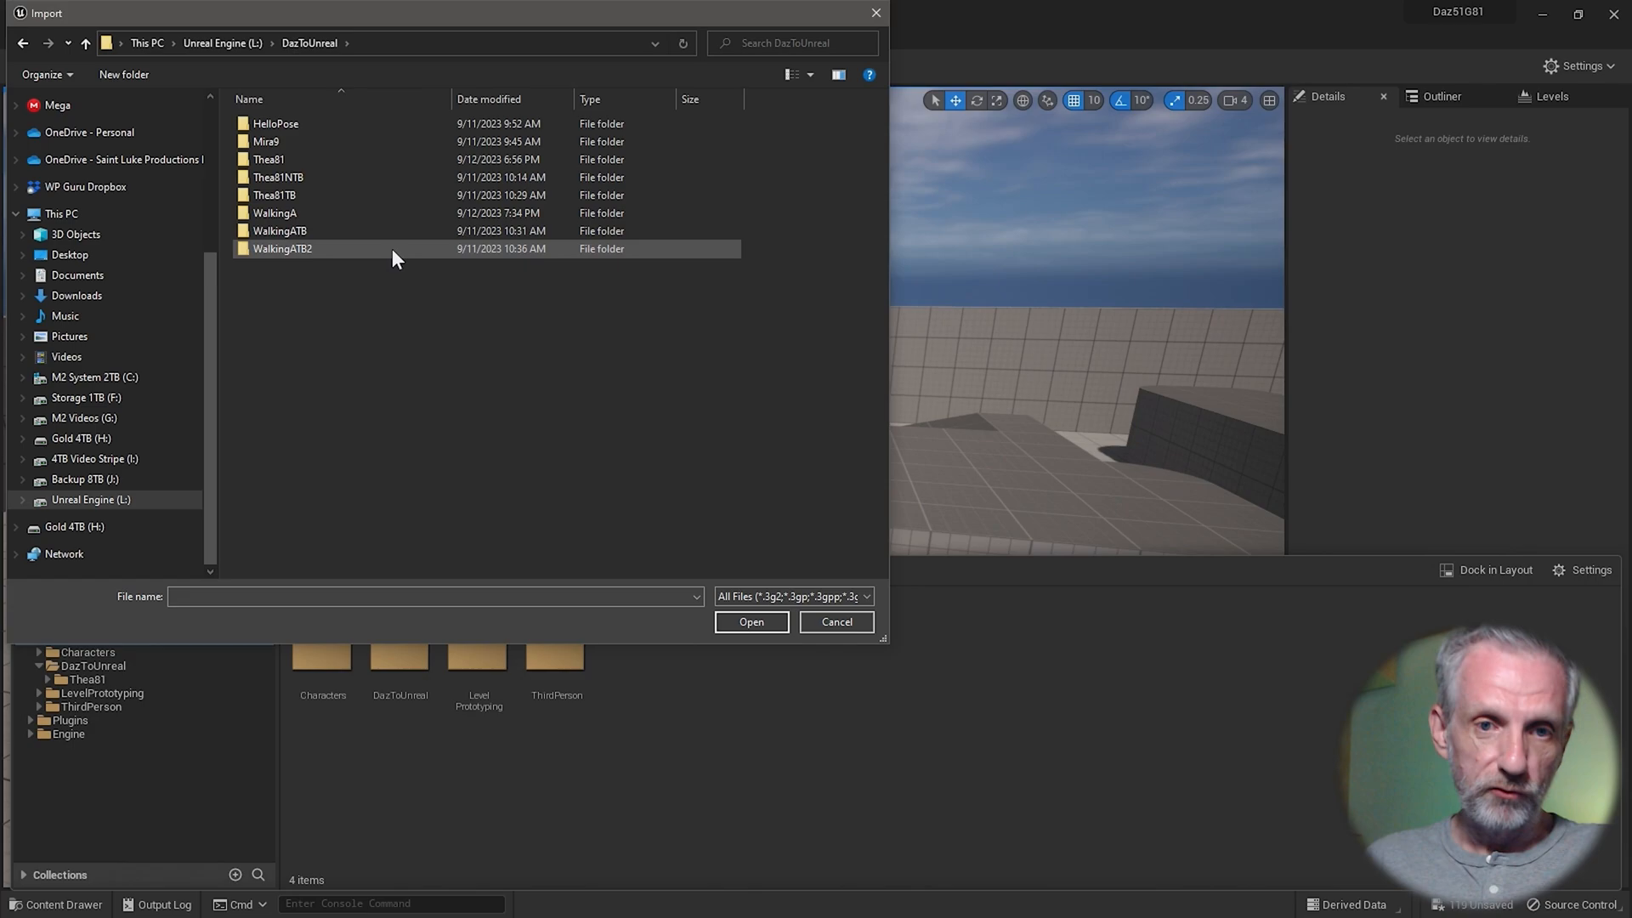
{"action": "double_click", "coordinate": [269, 159]}
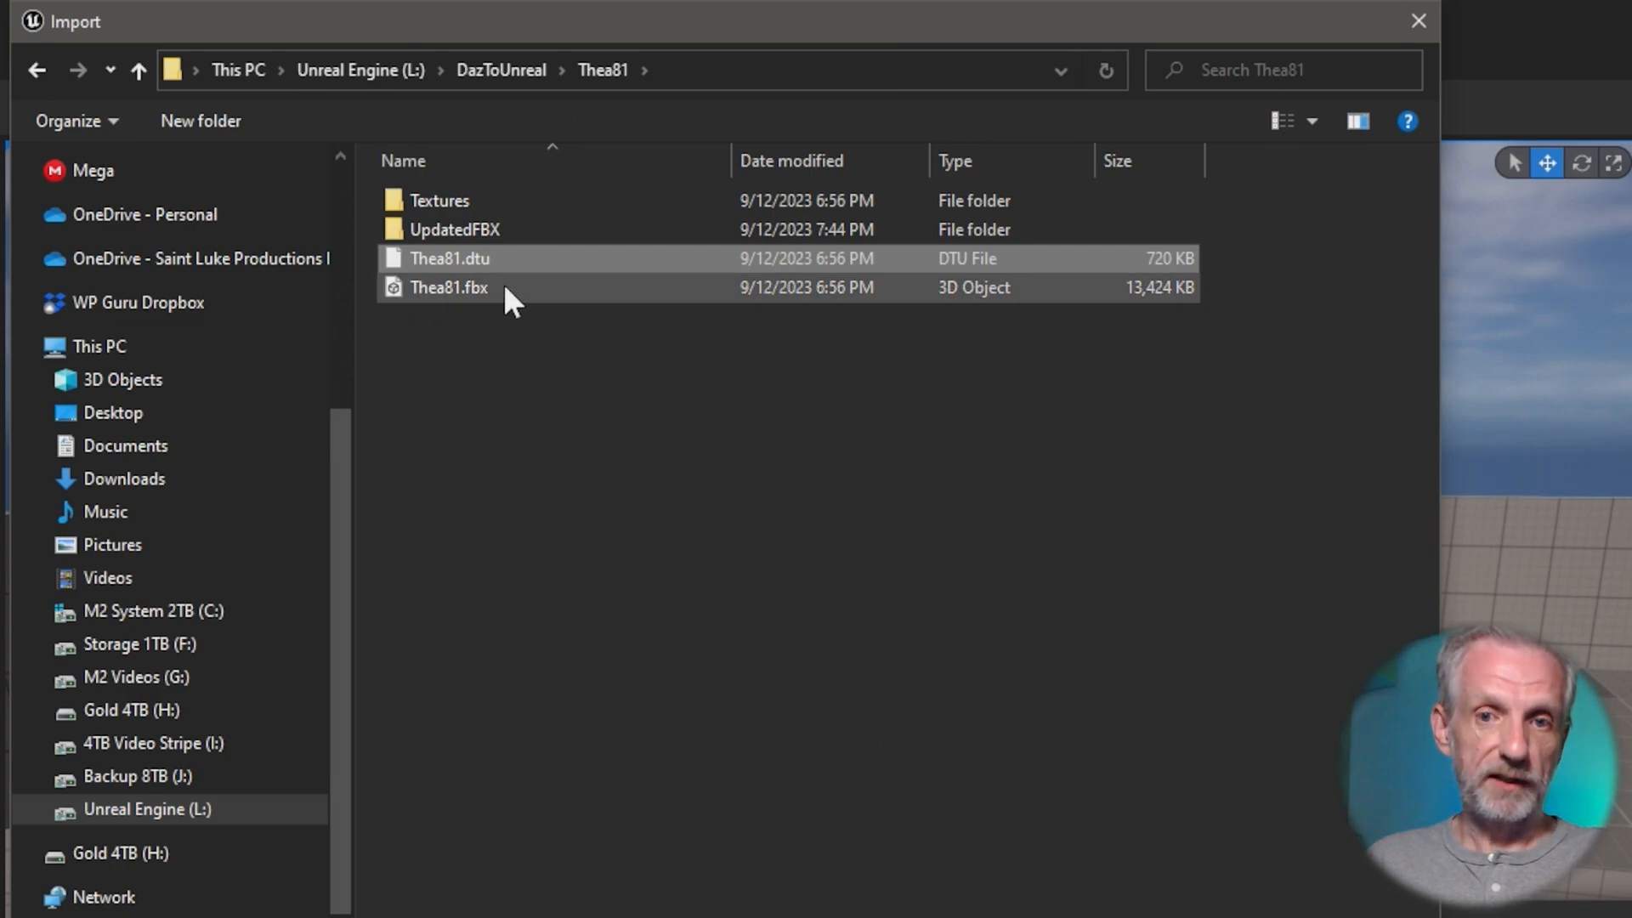
Step: Select Thea81.dtu in the import browser and open it
{"action": "left_click", "coordinate": [450, 258]}
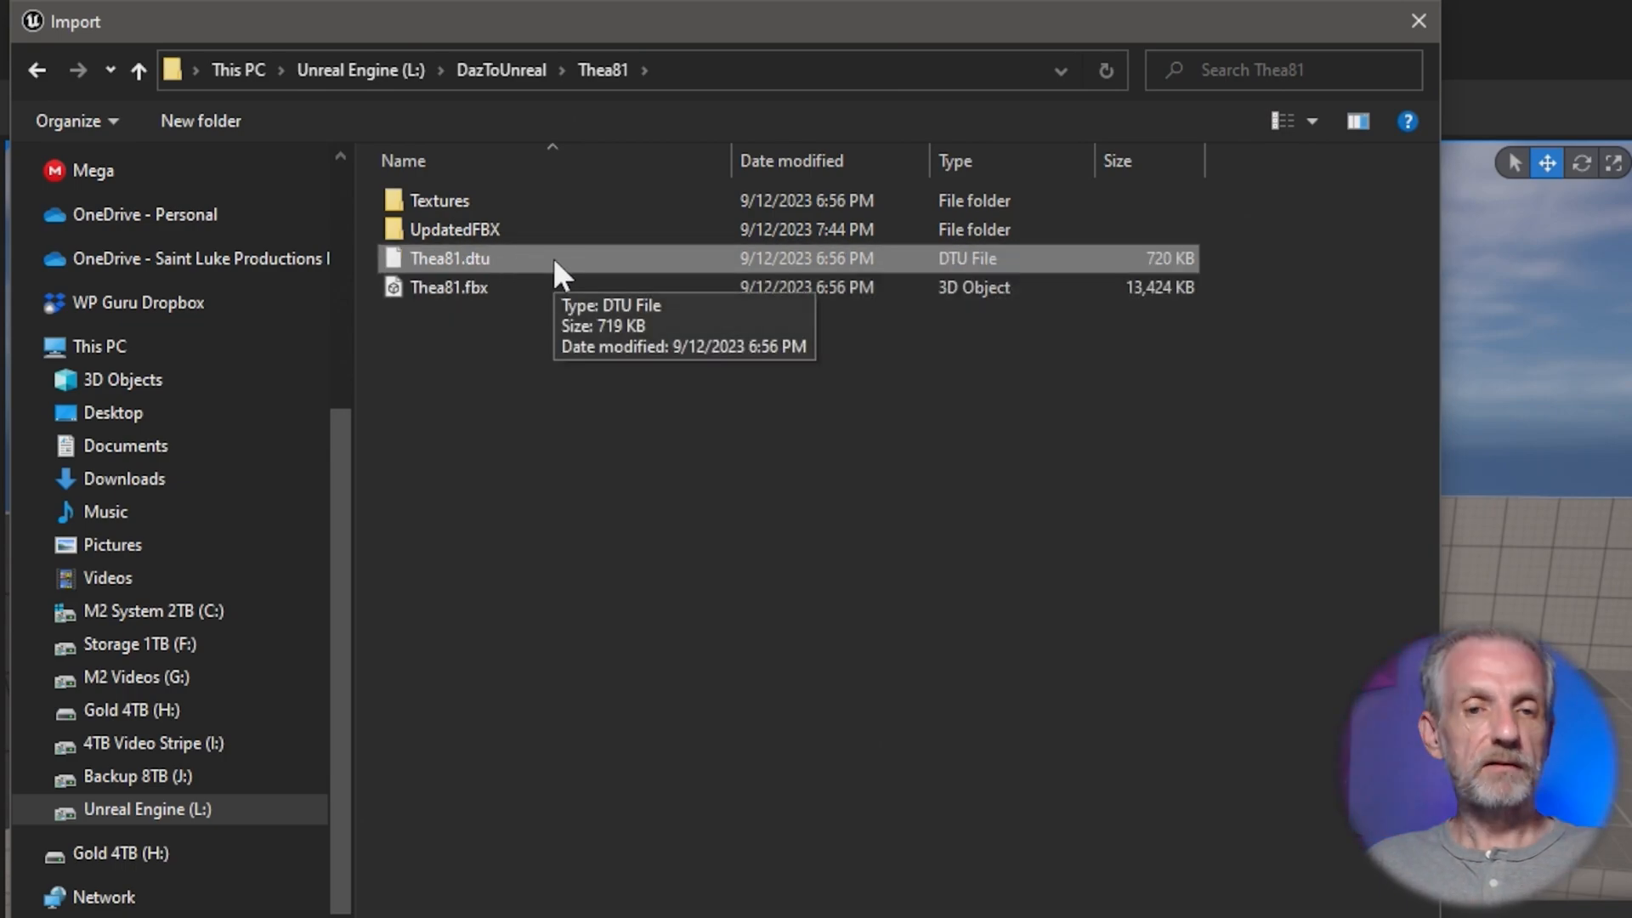
{"action": "mouse_move", "coordinate": [867, 614]}
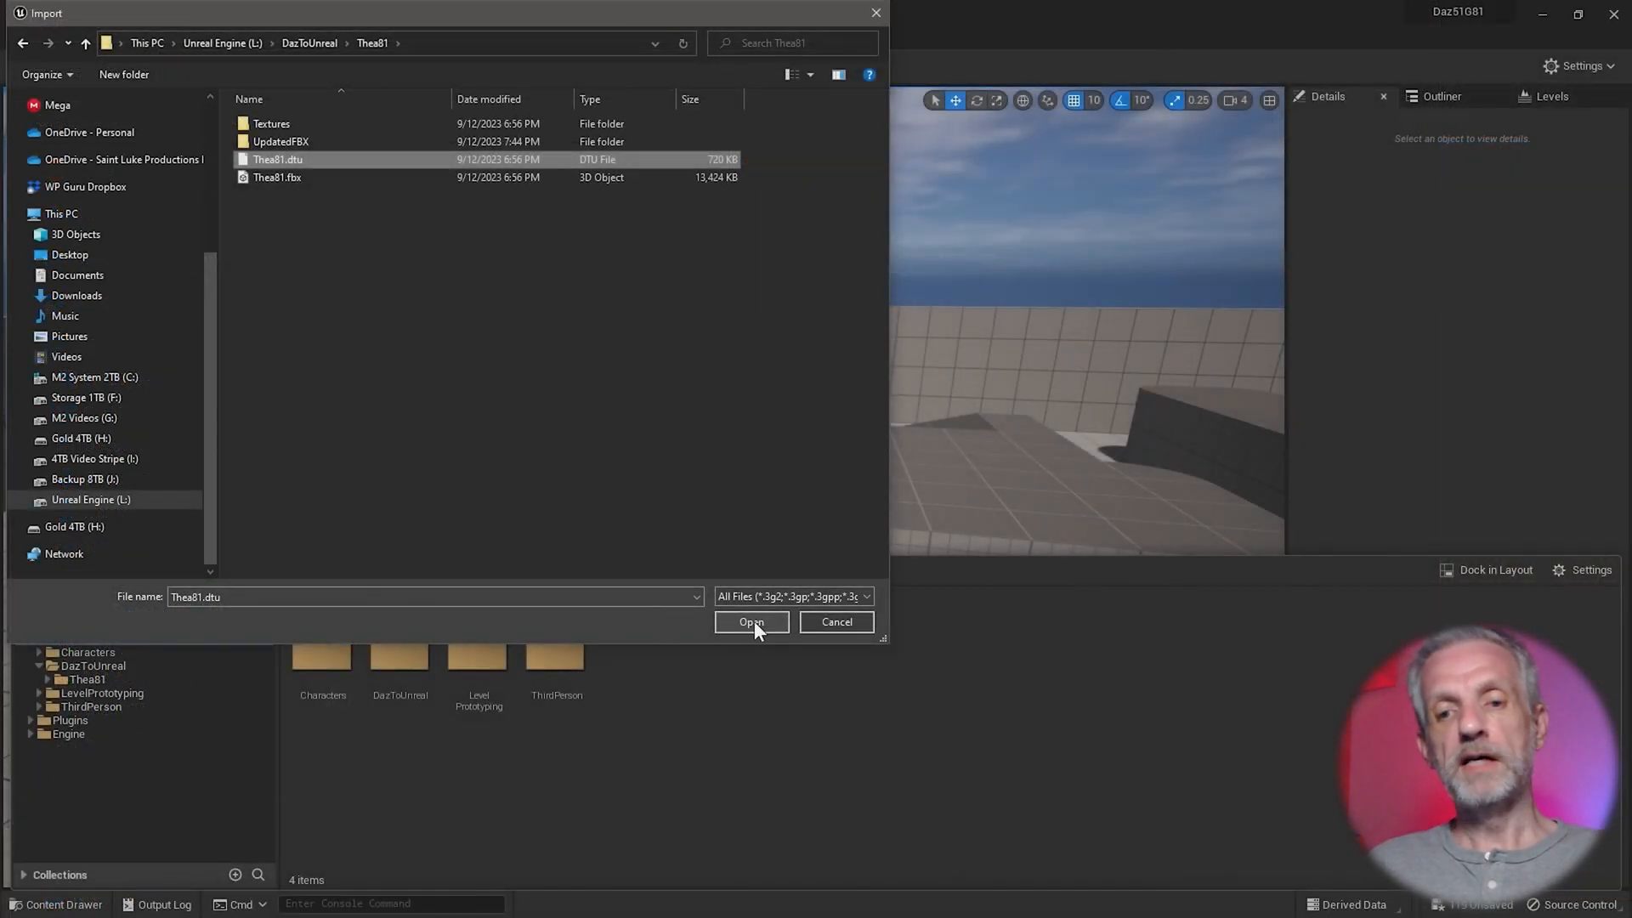
{"action": "left_click", "coordinate": [751, 621]}
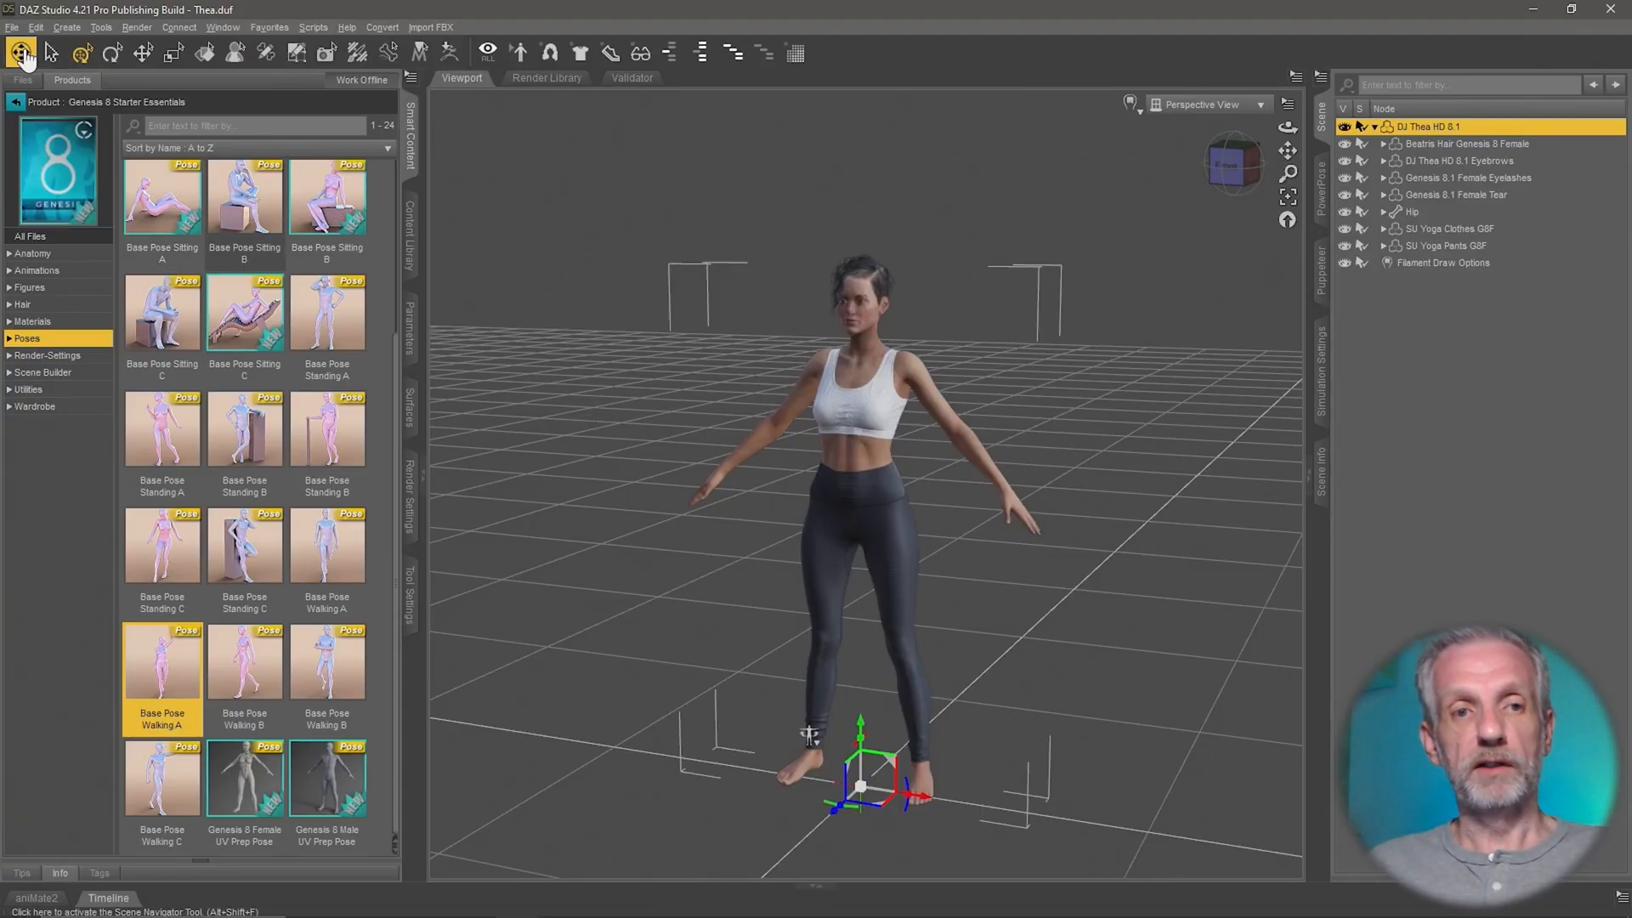
Step: Reopen the Daz to Unreal dialog and pick a version from the Unreal Plugin Installer dropdown
{"action": "left_click", "coordinate": [11, 27]}
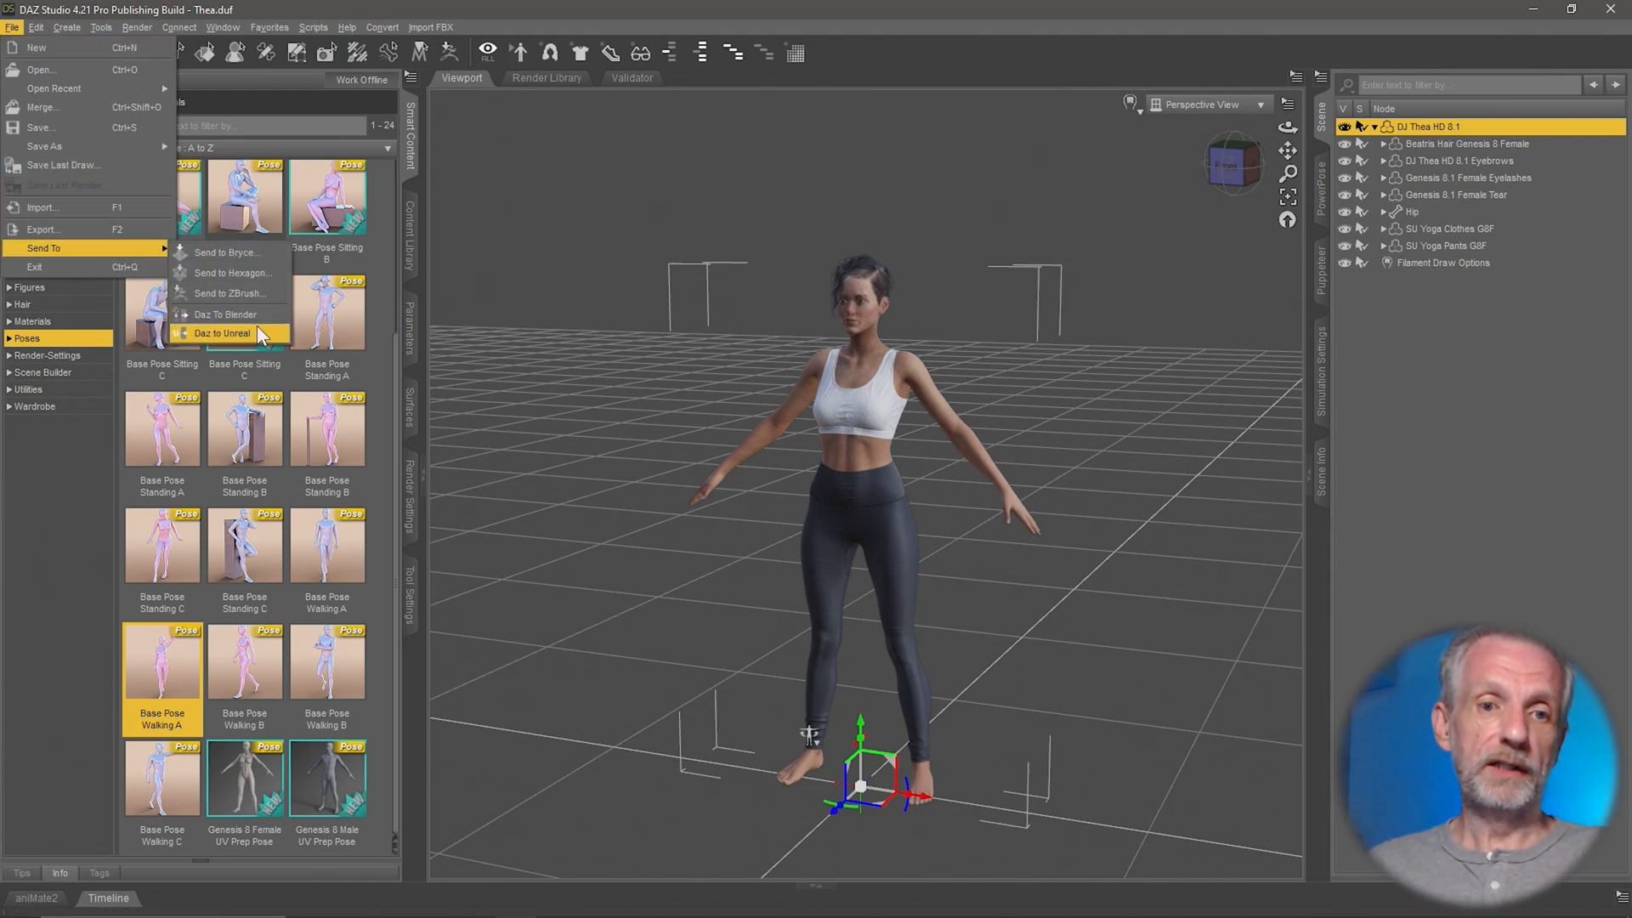
{"action": "left_click", "coordinate": [221, 333]}
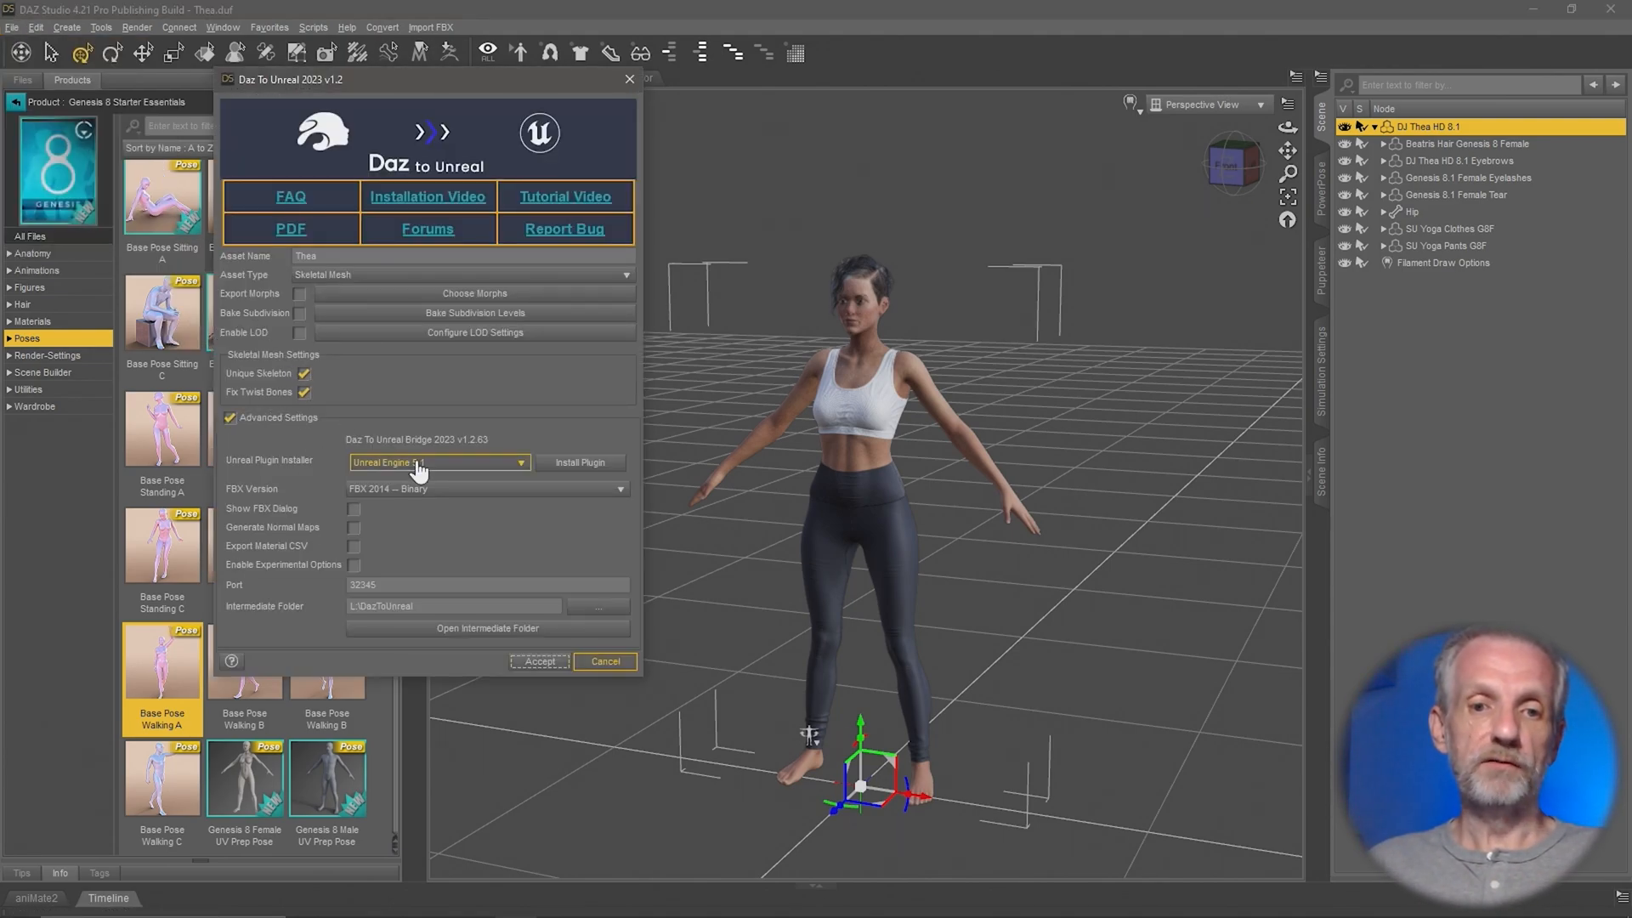
{"action": "left_click", "coordinate": [437, 463]}
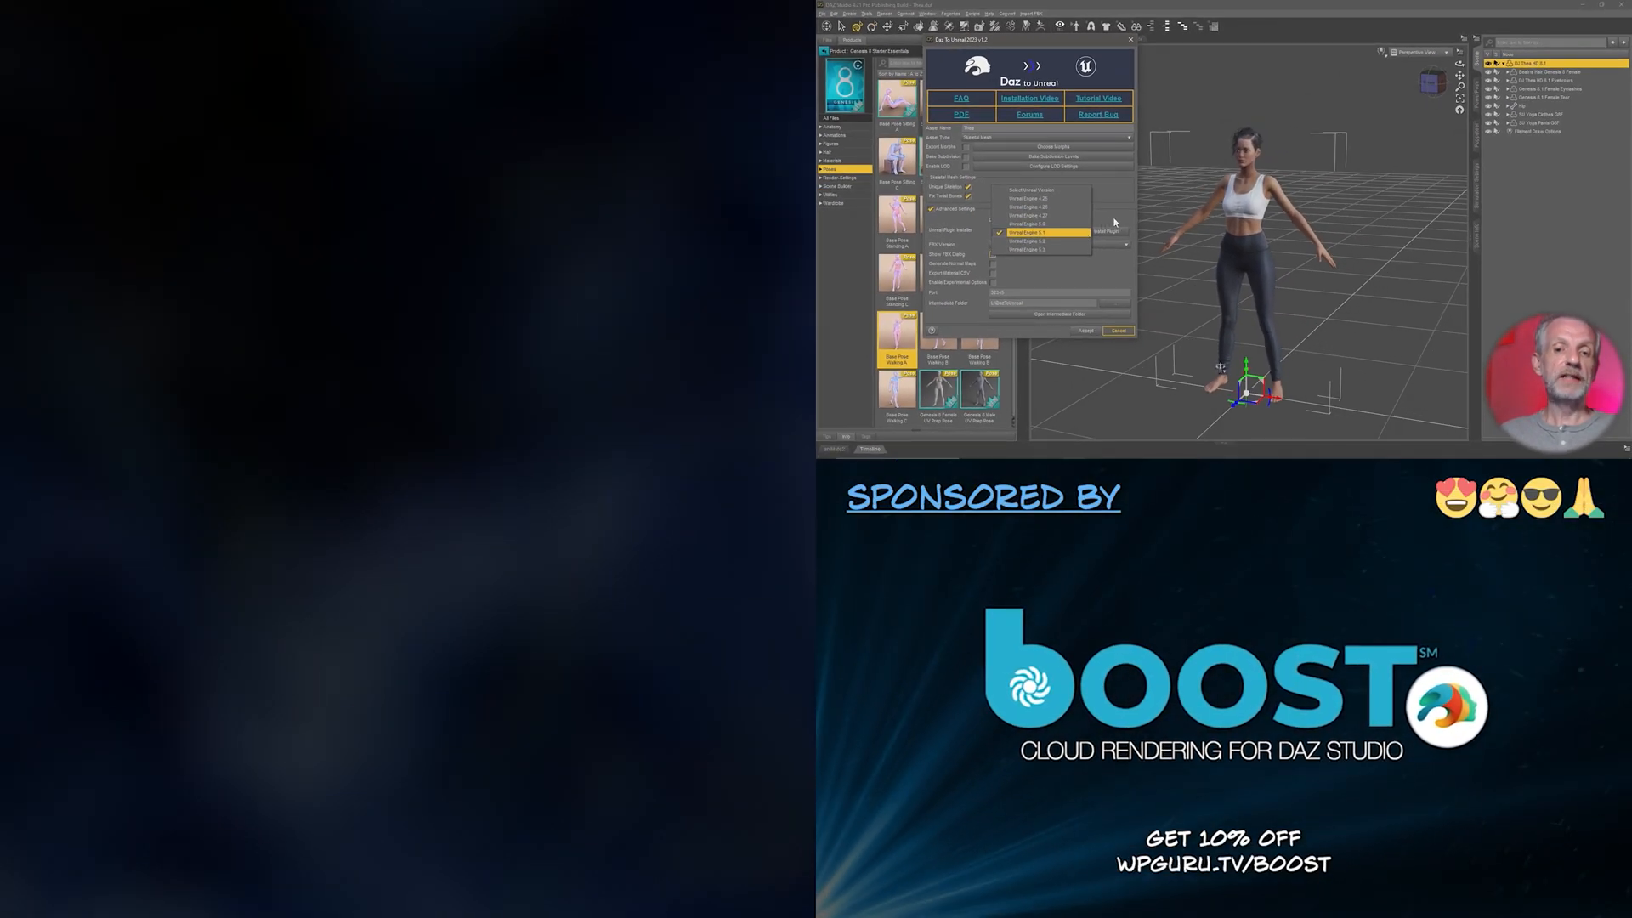
{"action": "left_click", "coordinate": [1028, 232]}
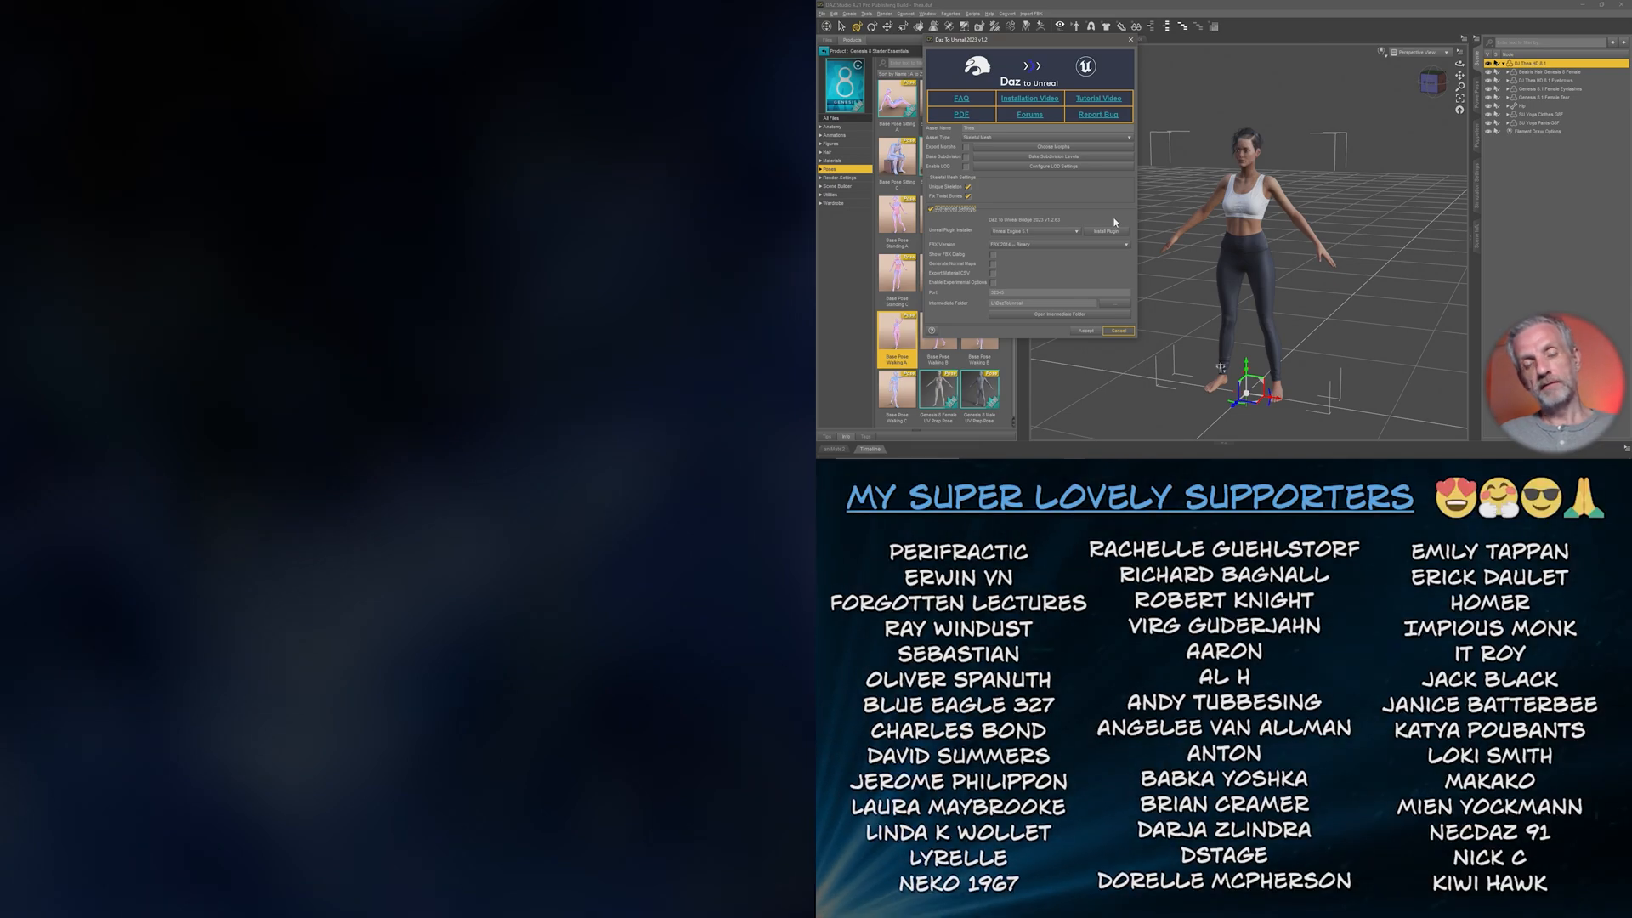